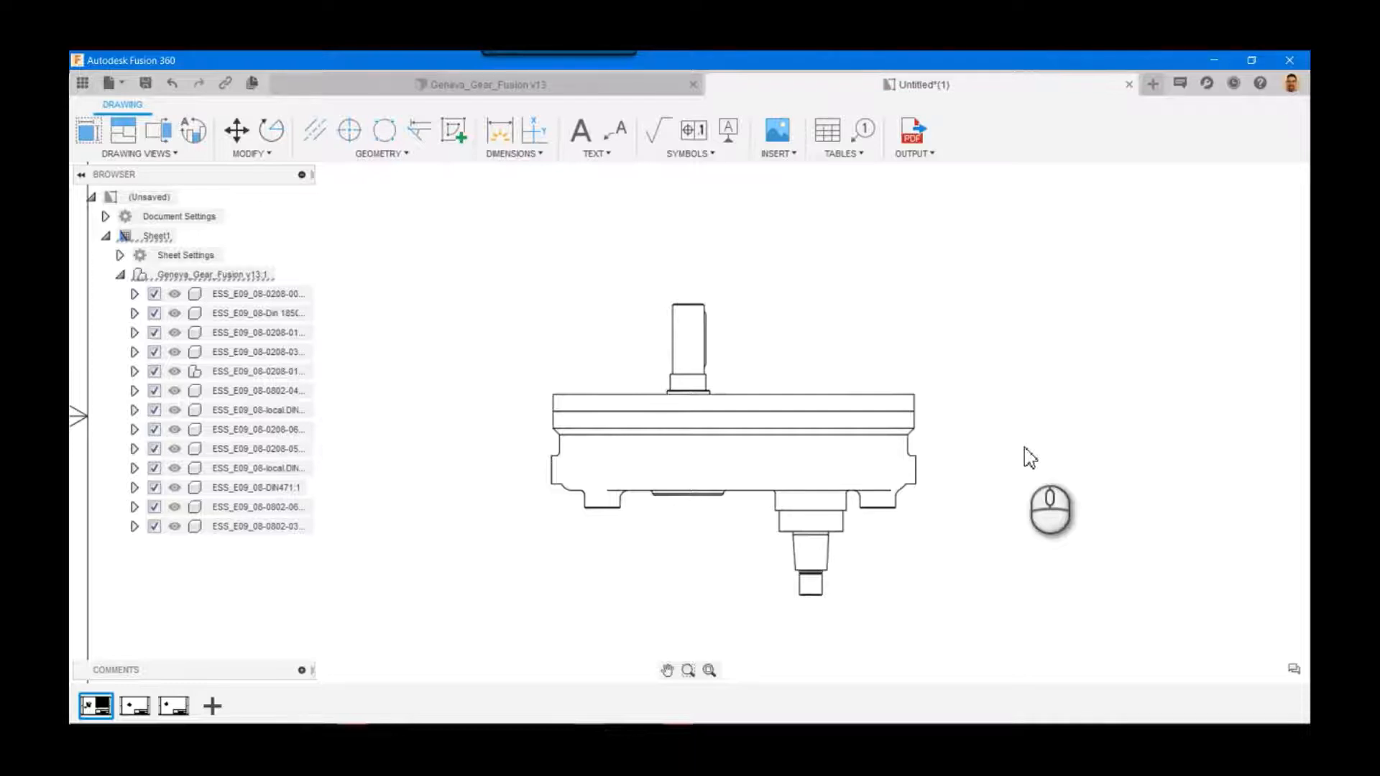
- Add the overall 10.12 width dimension across the Geneva gear view, placed below the part
{"action": "left_click", "coordinate": [849, 431]}
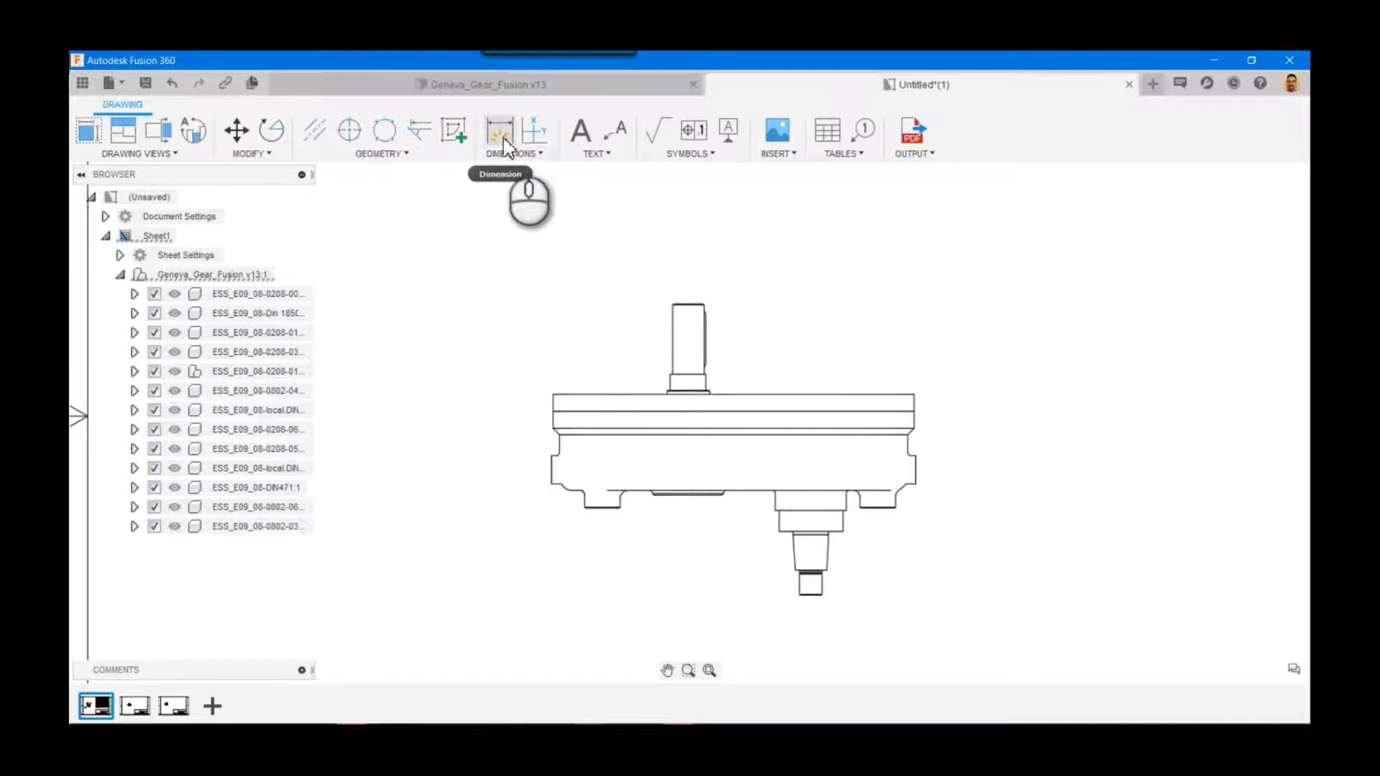
{"action": "left_click", "coordinate": [501, 129]}
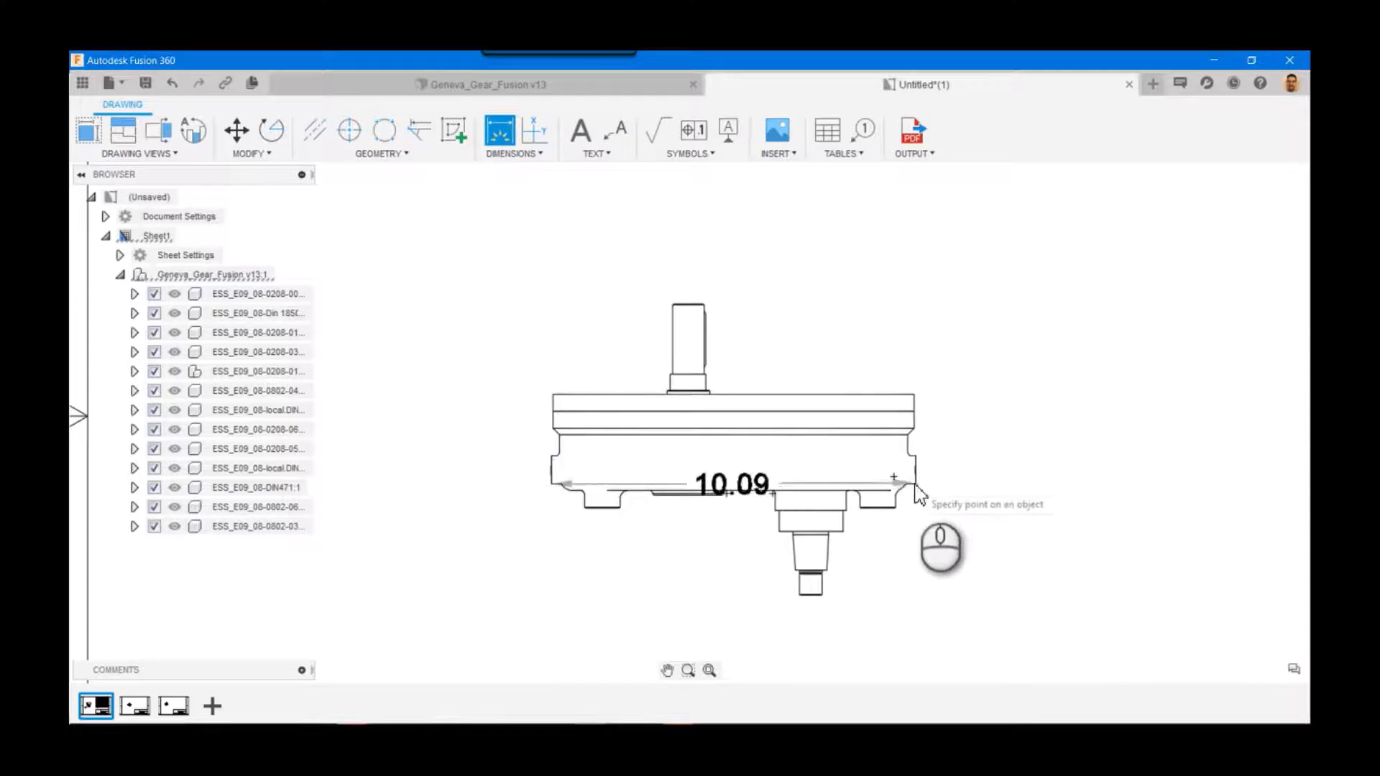
{"action": "mouse_move", "coordinate": [915, 484]}
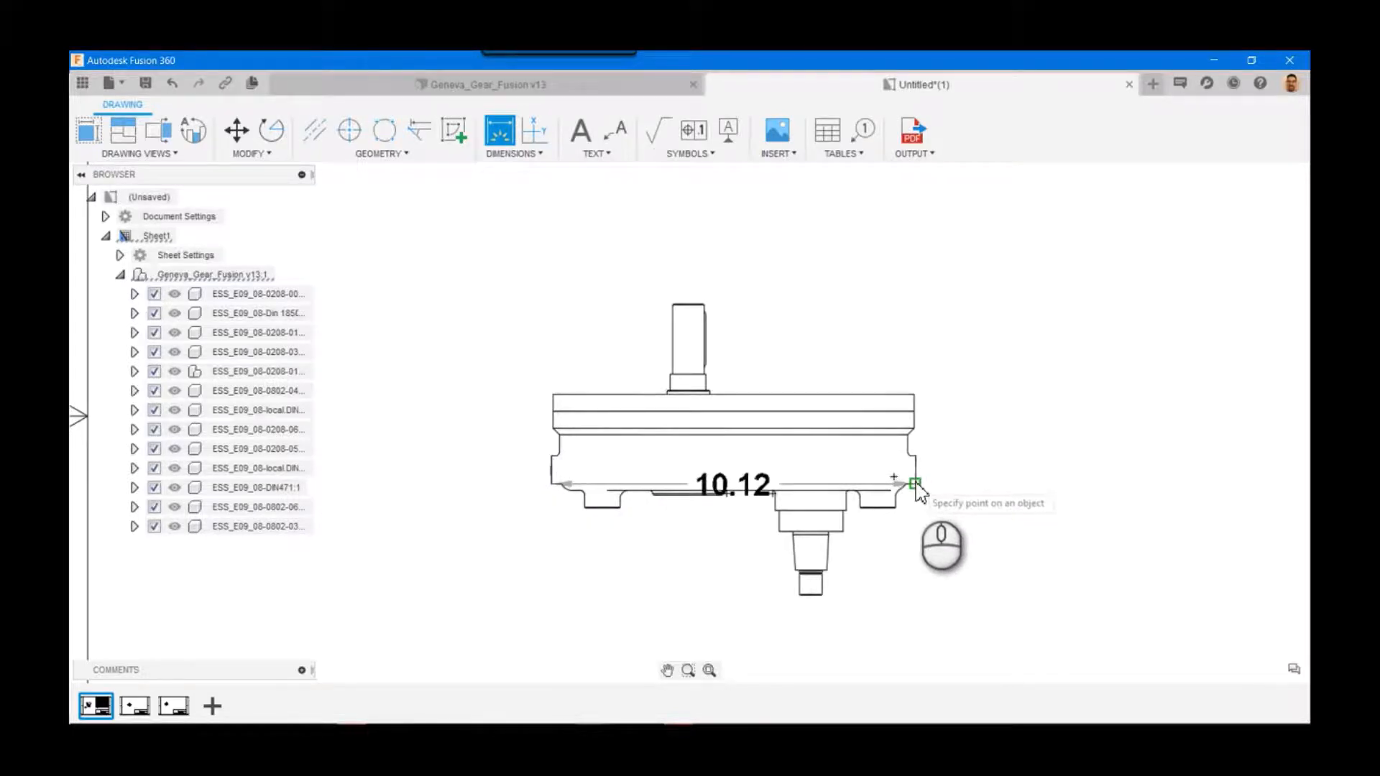
{"action": "mouse_move", "coordinate": [898, 603]}
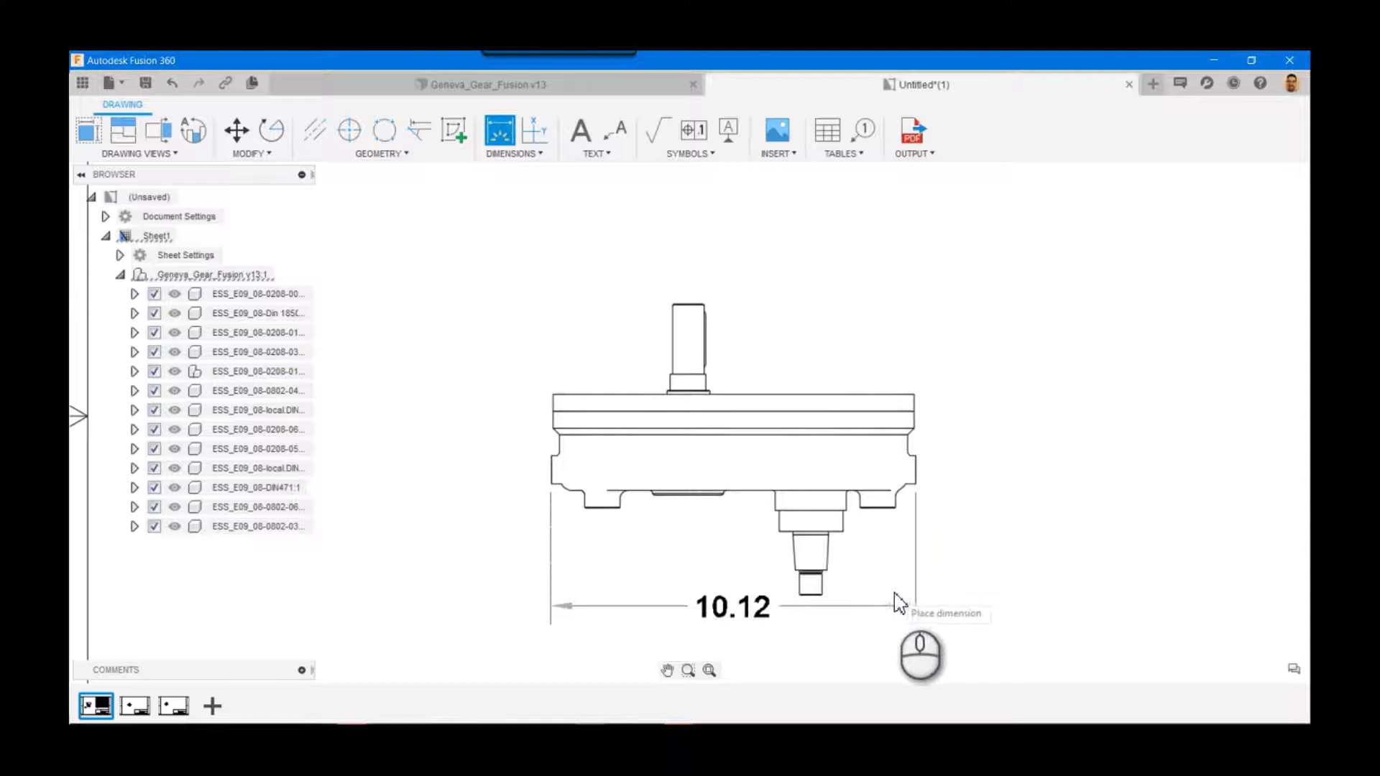
{"action": "left_click", "coordinate": [896, 604]}
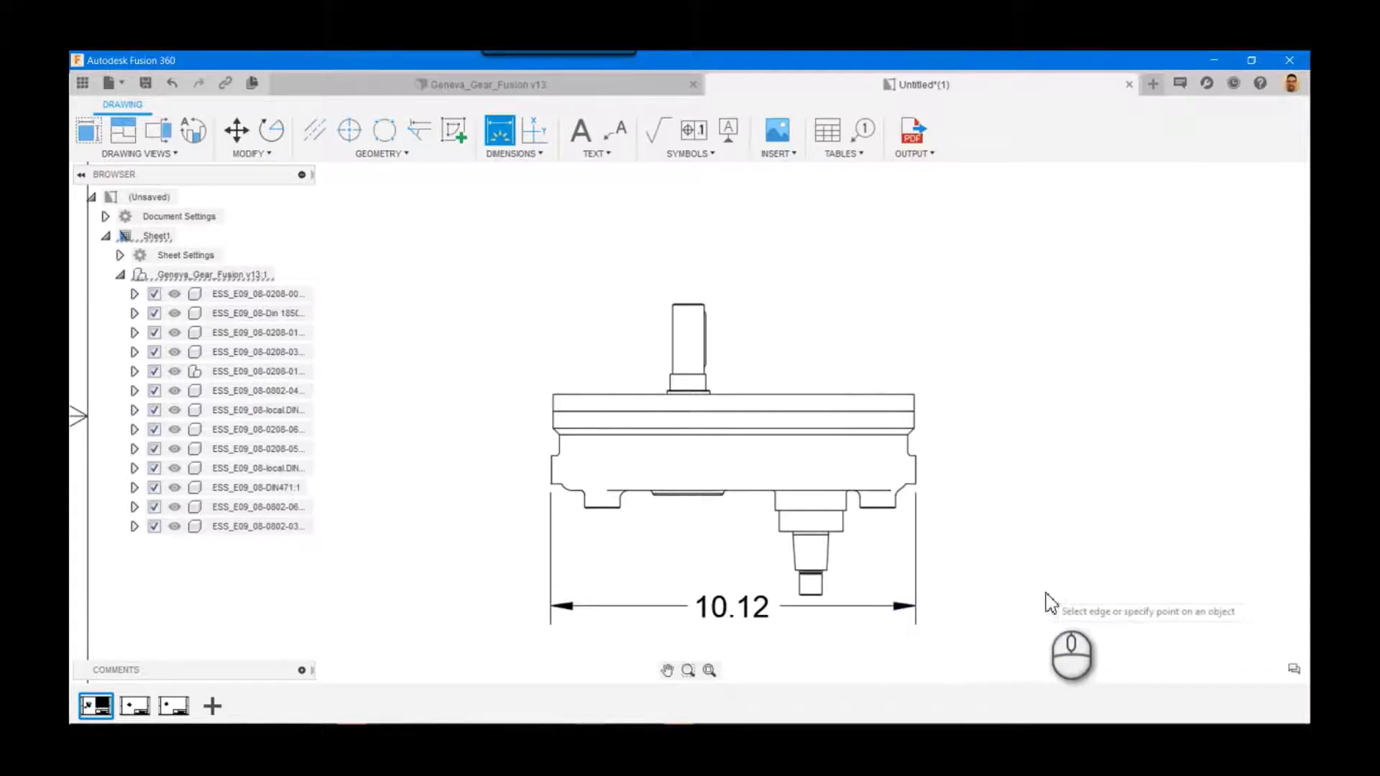
{"action": "mouse_move", "coordinate": [997, 587]}
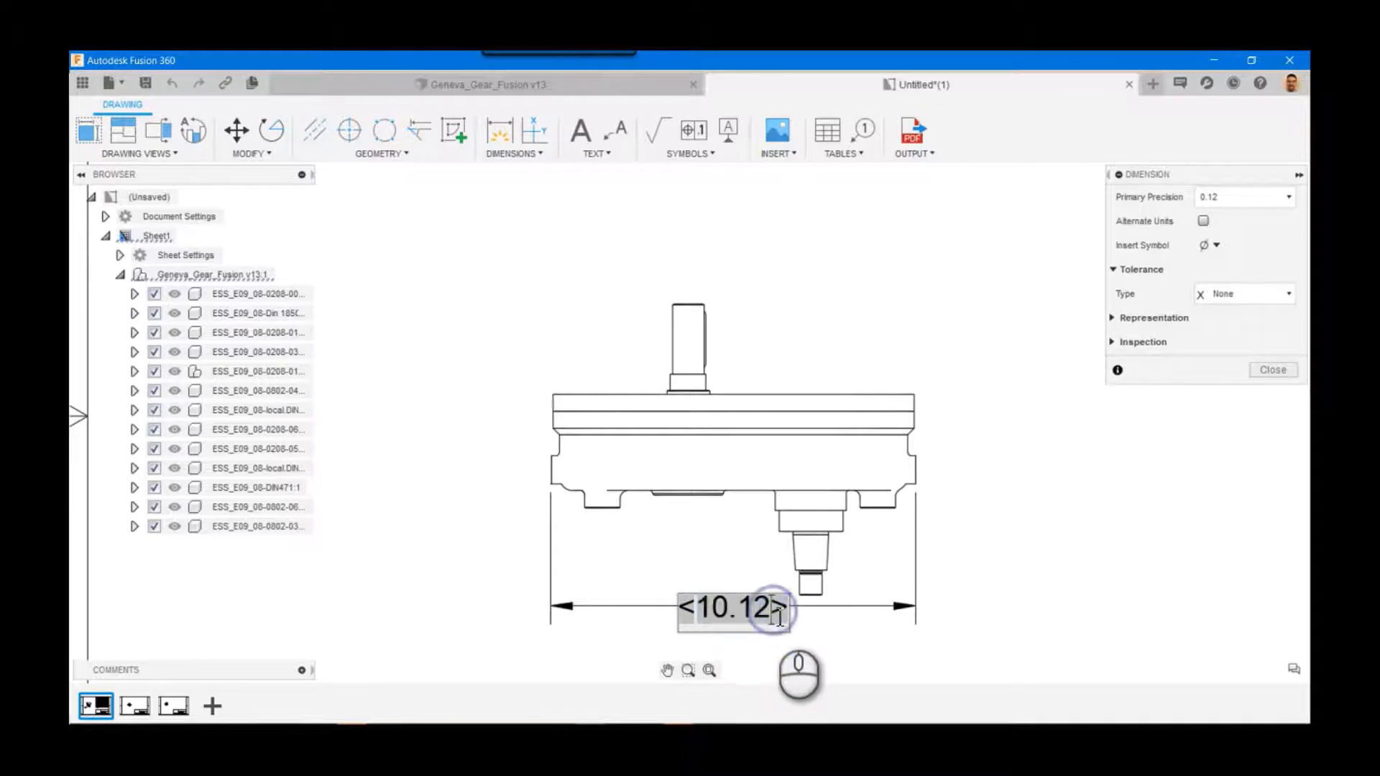
{"action": "mouse_move", "coordinate": [797, 641]}
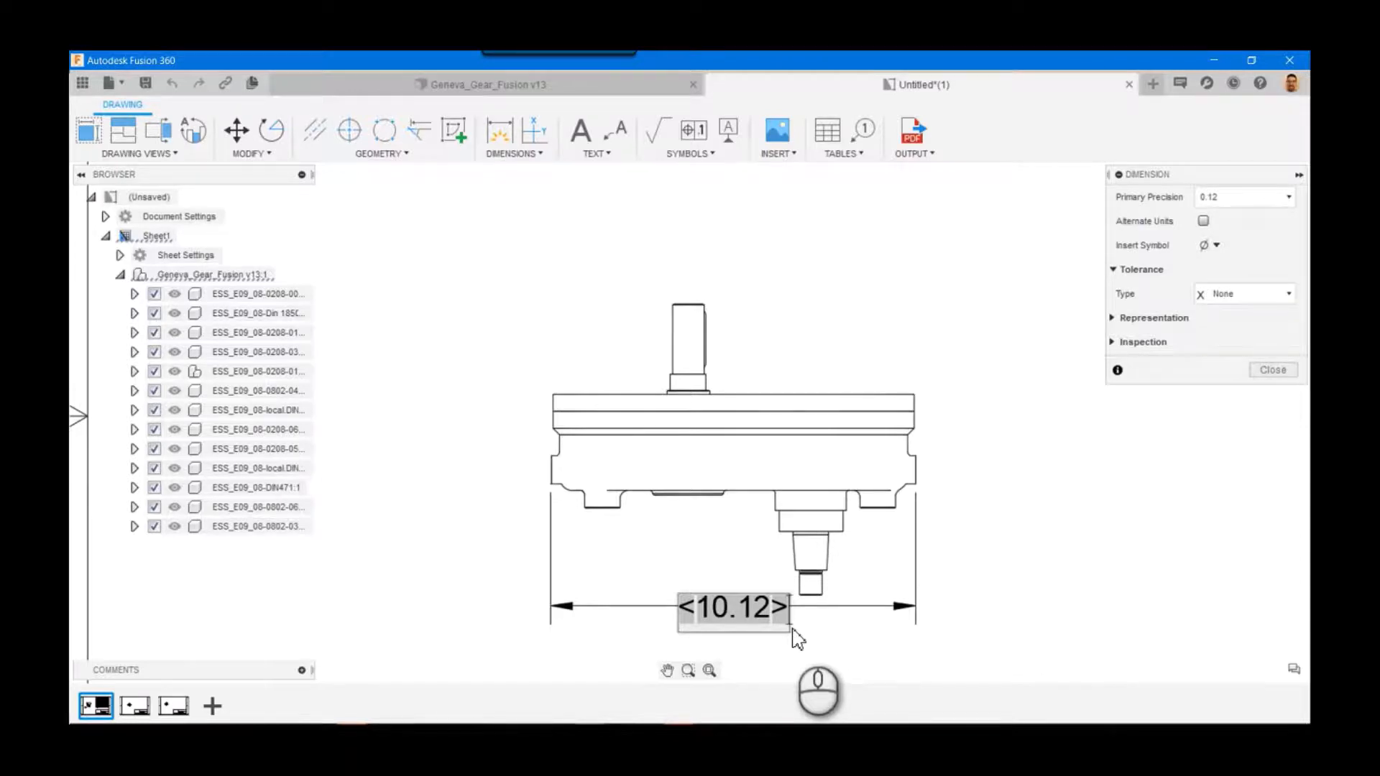
{"action": "mouse_move", "coordinate": [814, 637]}
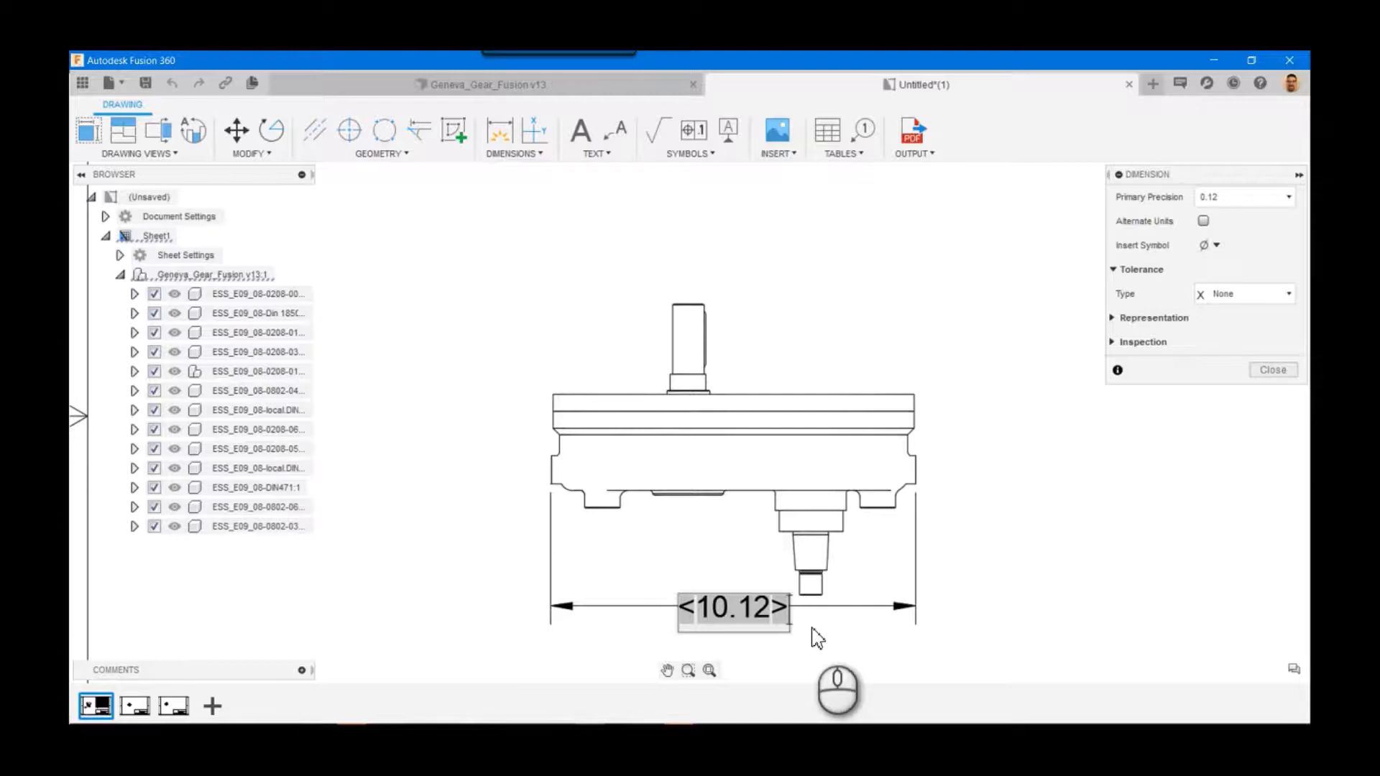
- Open the 10.12 dimension for text editing to show its dimension settings
{"action": "left_click", "coordinate": [1272, 368]}
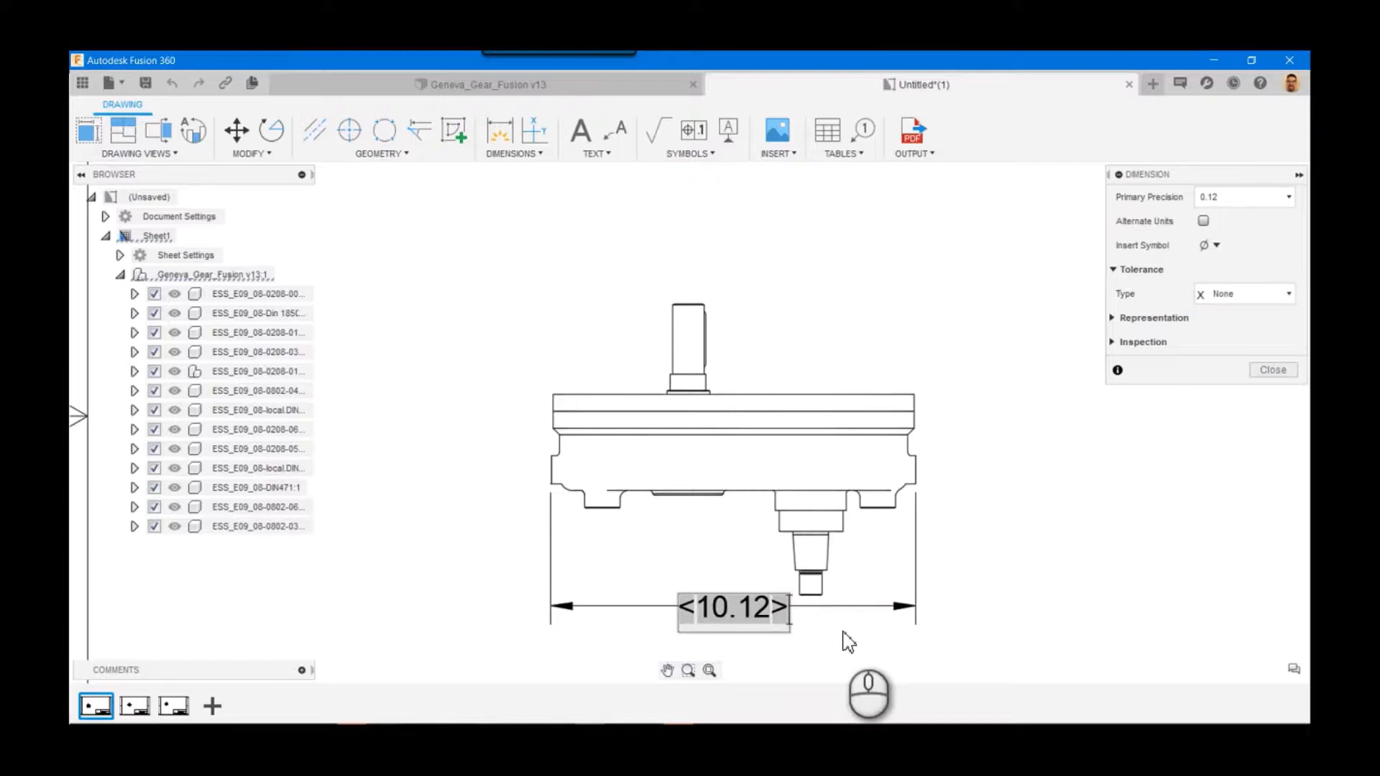
- Add a second dimension text line reading 'OA Len' beneath <10.12>
{"action": "double_click", "coordinate": [732, 607]}
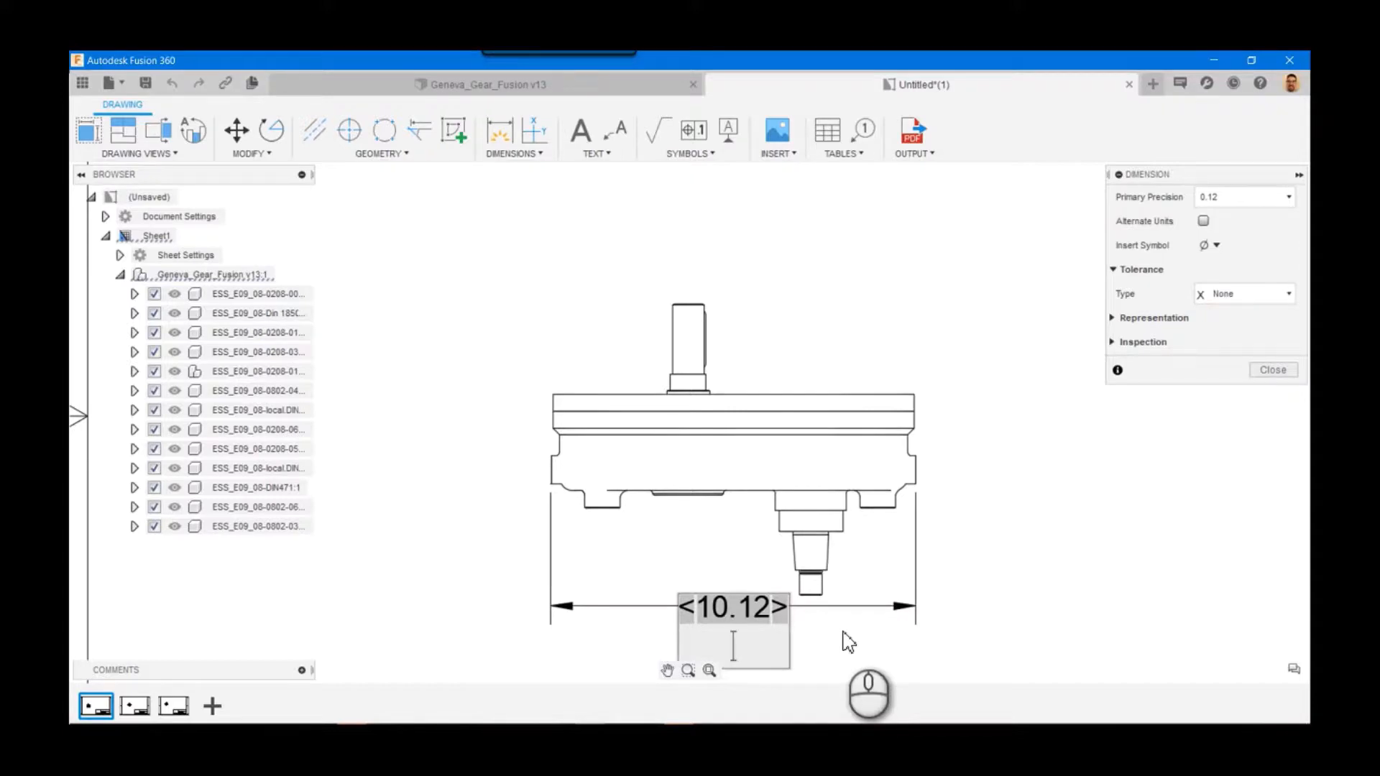
{"action": "type", "text": "OA Len"}
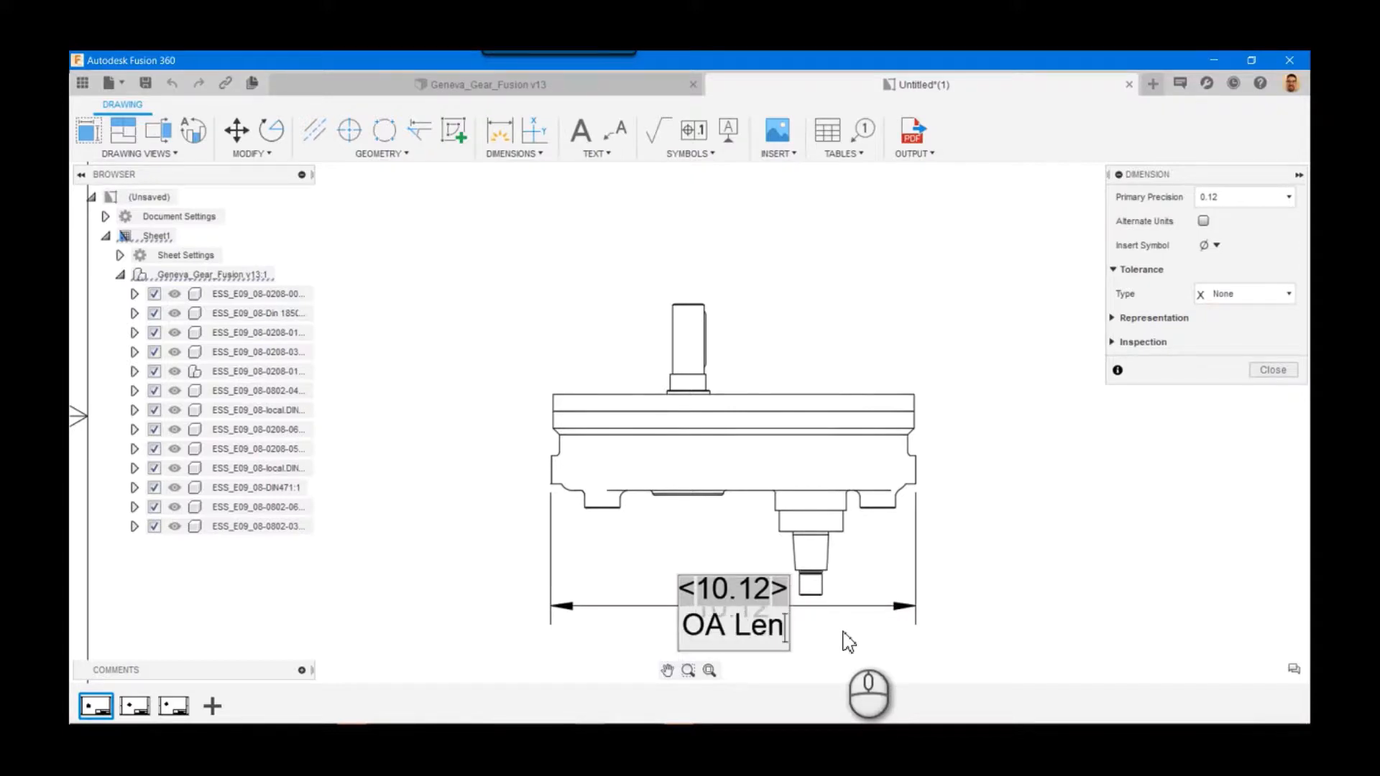